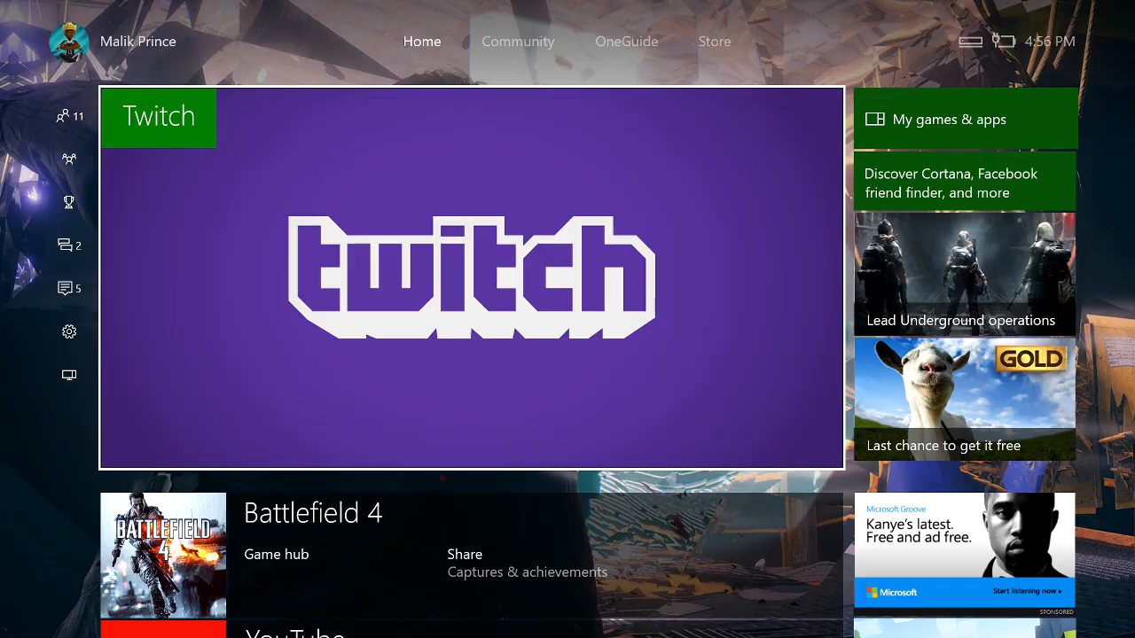
- Go through Settings, All settings and Account to reach Privacy & online safety
left_click(69, 331)
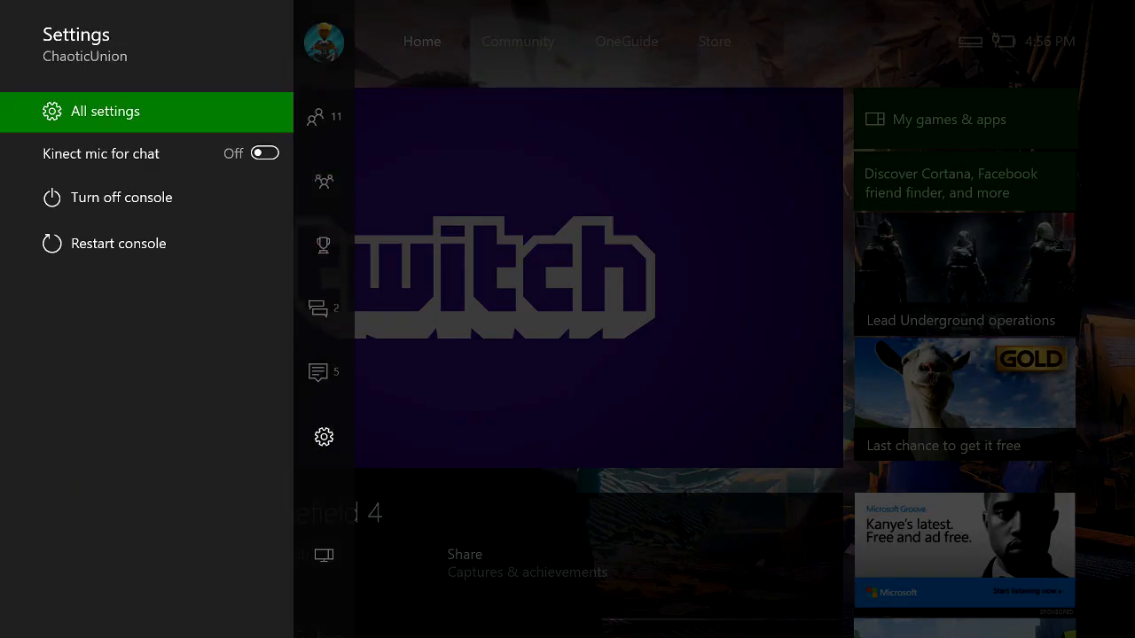
left_click(105, 111)
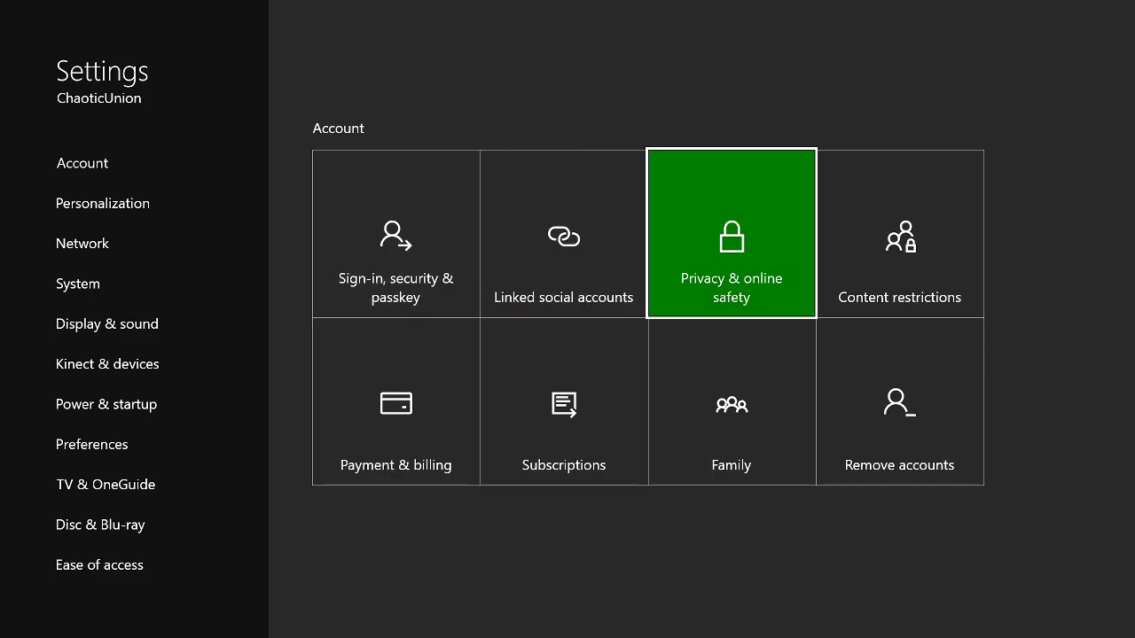
left_click(730, 233)
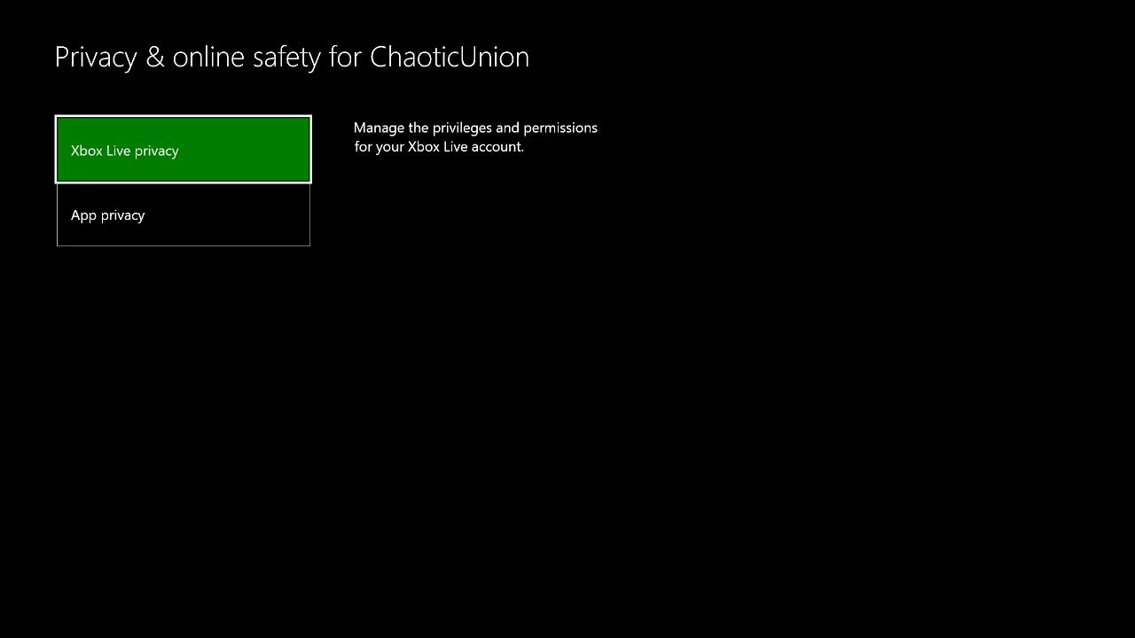
- Open Xbox Live privacy and its View details & customize page
left_click(184, 150)
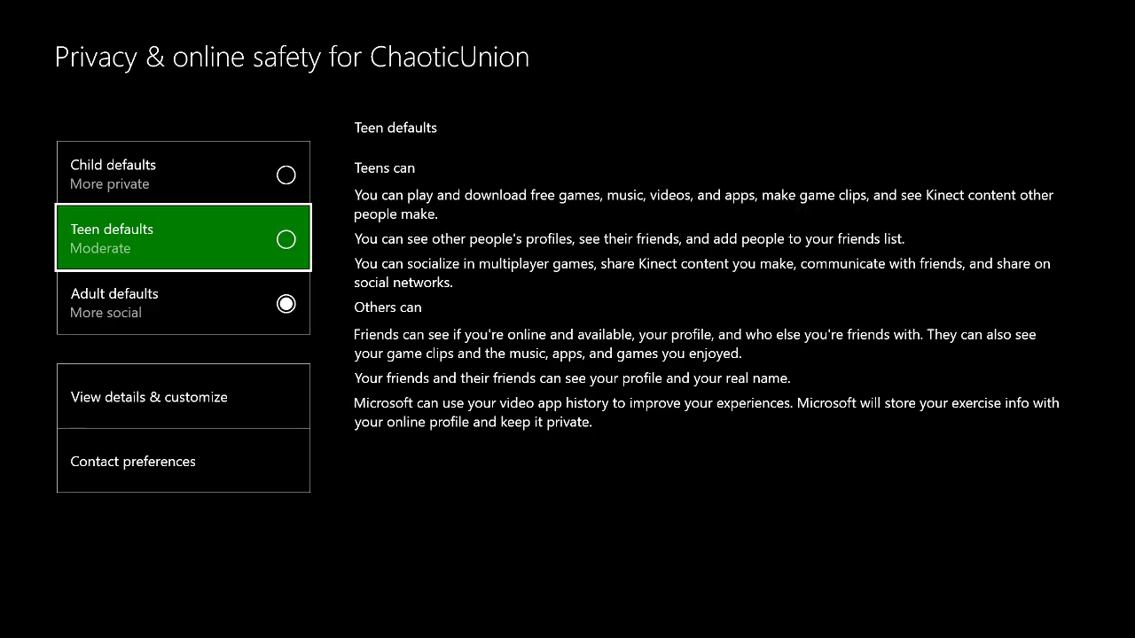
left_click(182, 302)
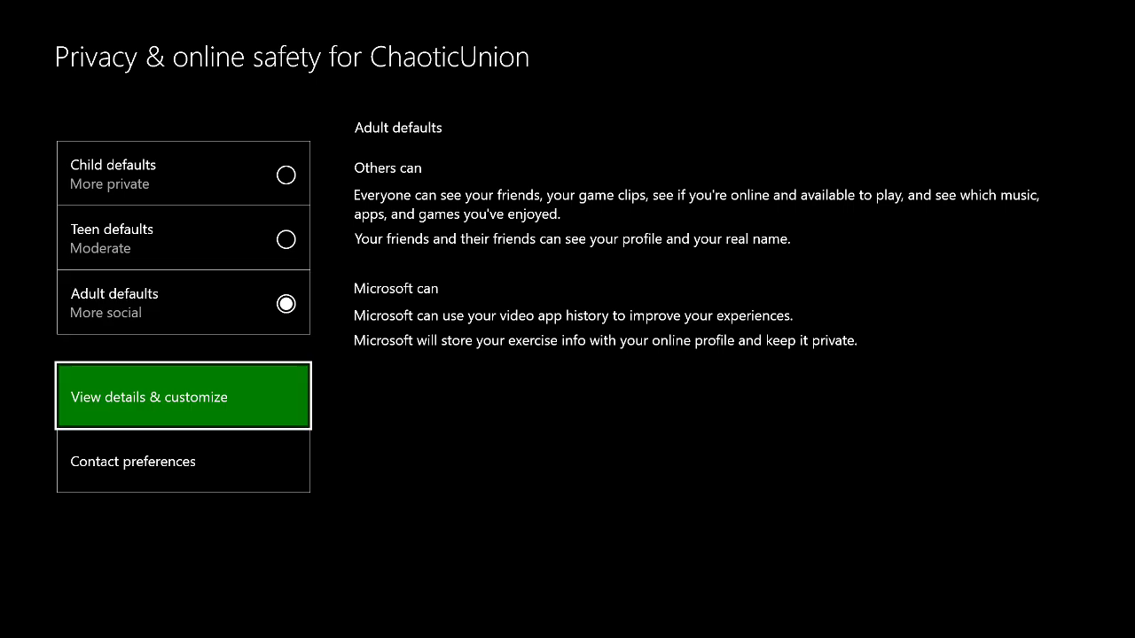
left_click(184, 396)
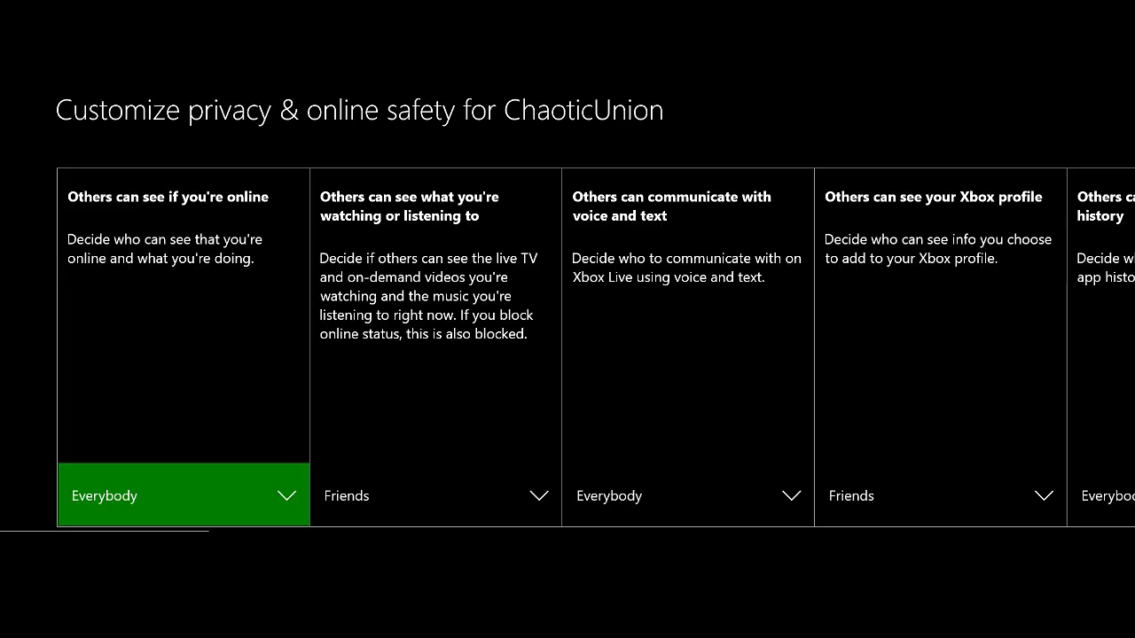
- Set 'Others can see if you're online' to Friends, then scroll on through further settings
left_click(435, 495)
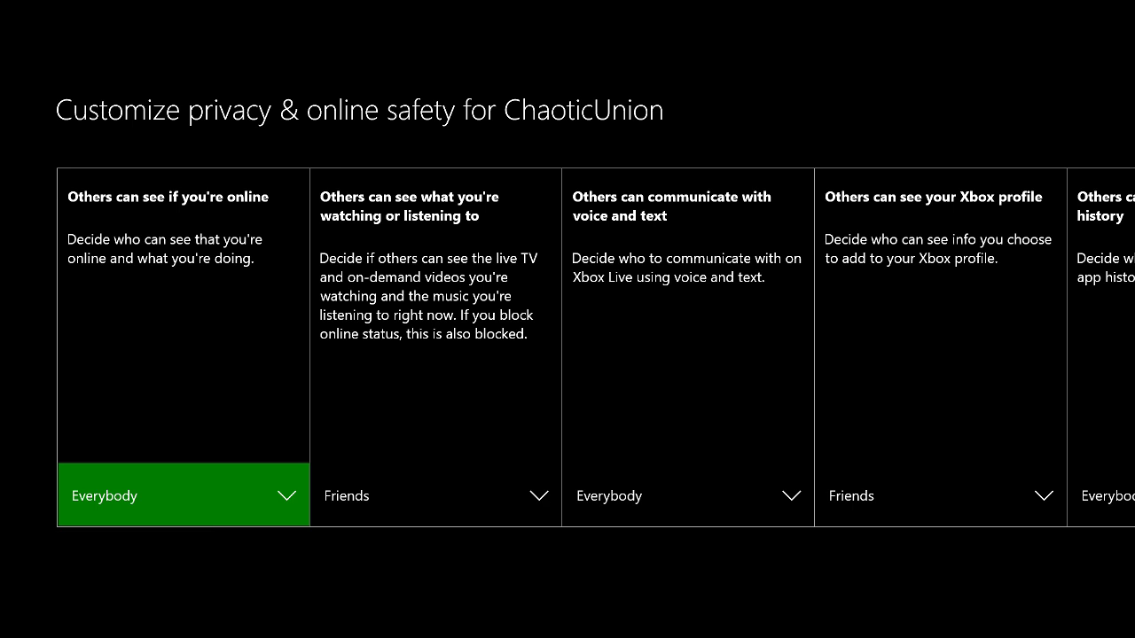
left_click(183, 495)
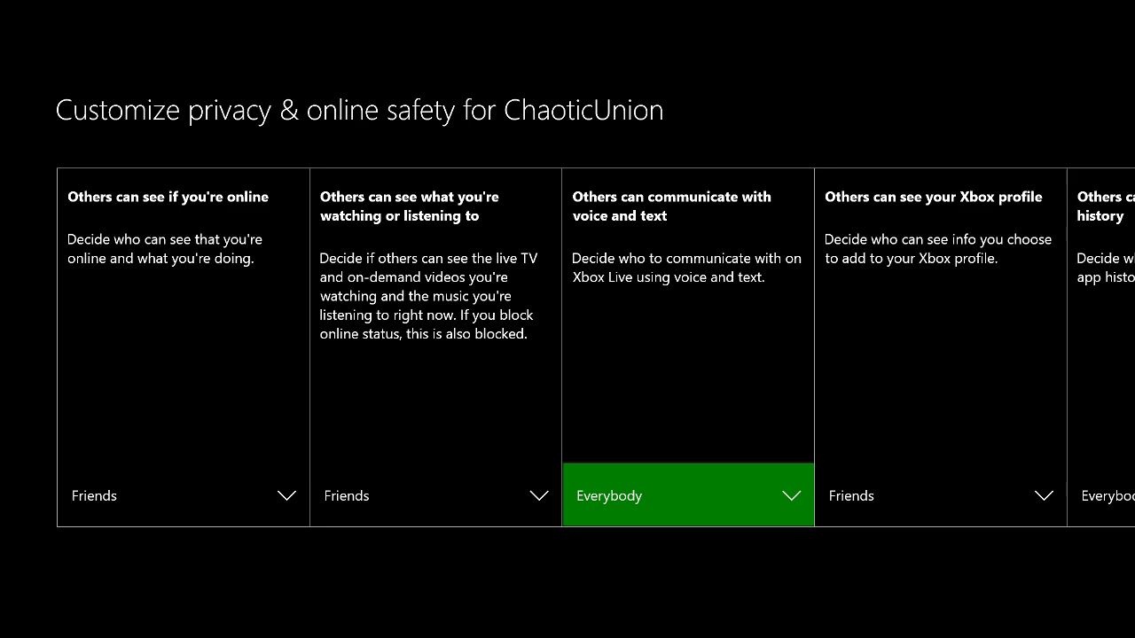
left_click(688, 495)
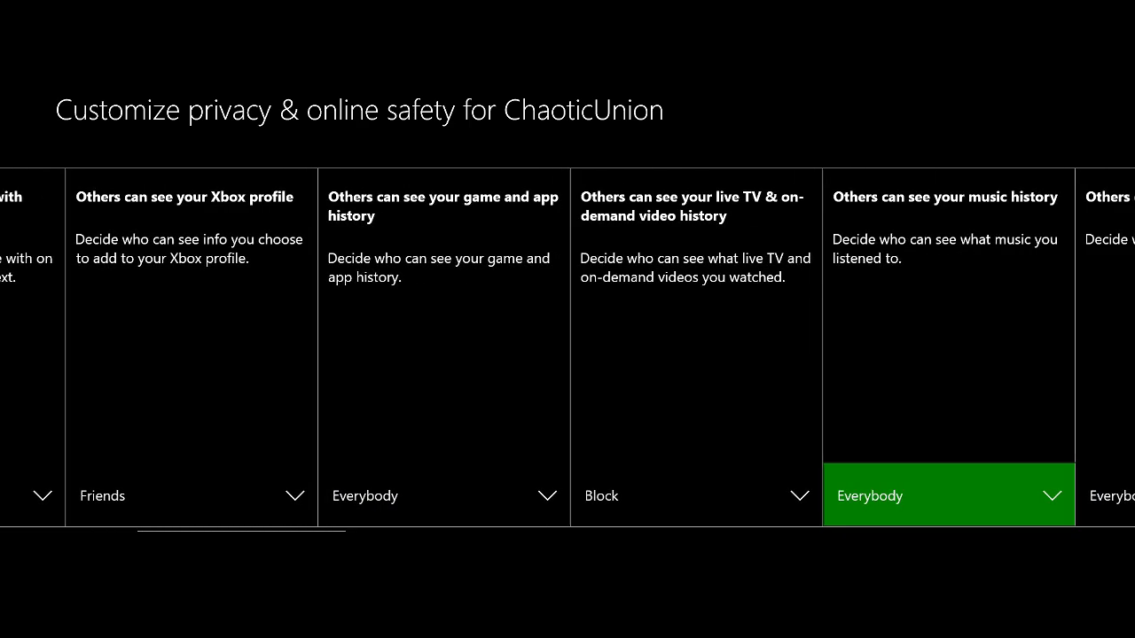
scroll("right", 3)
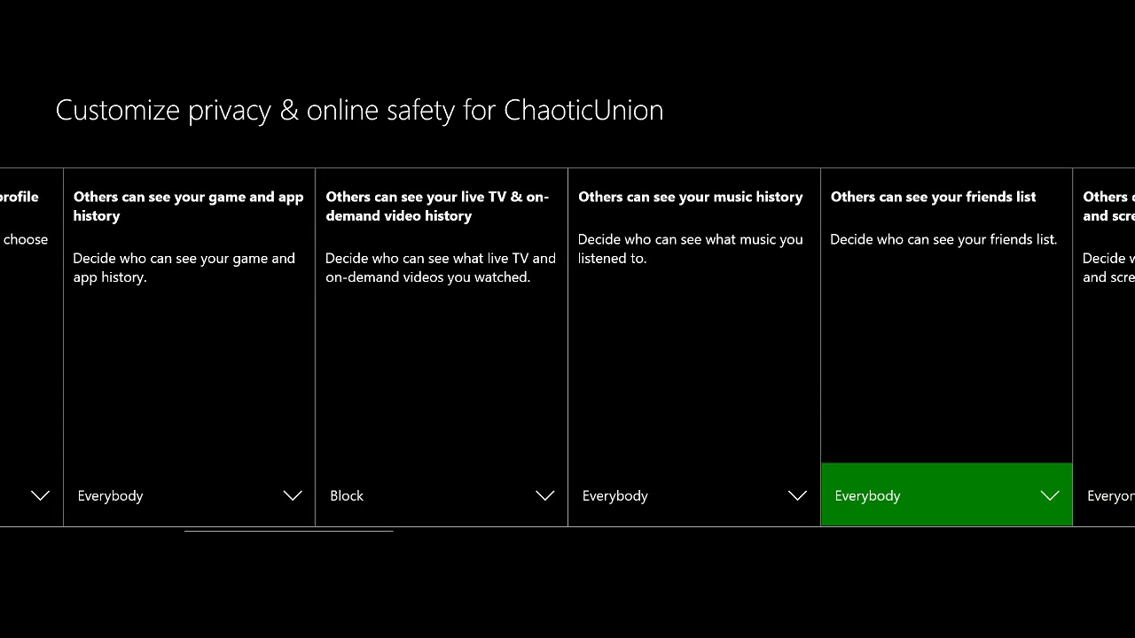
- Scroll through the remaining tiles to Broadcast gameplay, then back out to Privacy & online safety
scroll("right", 3)
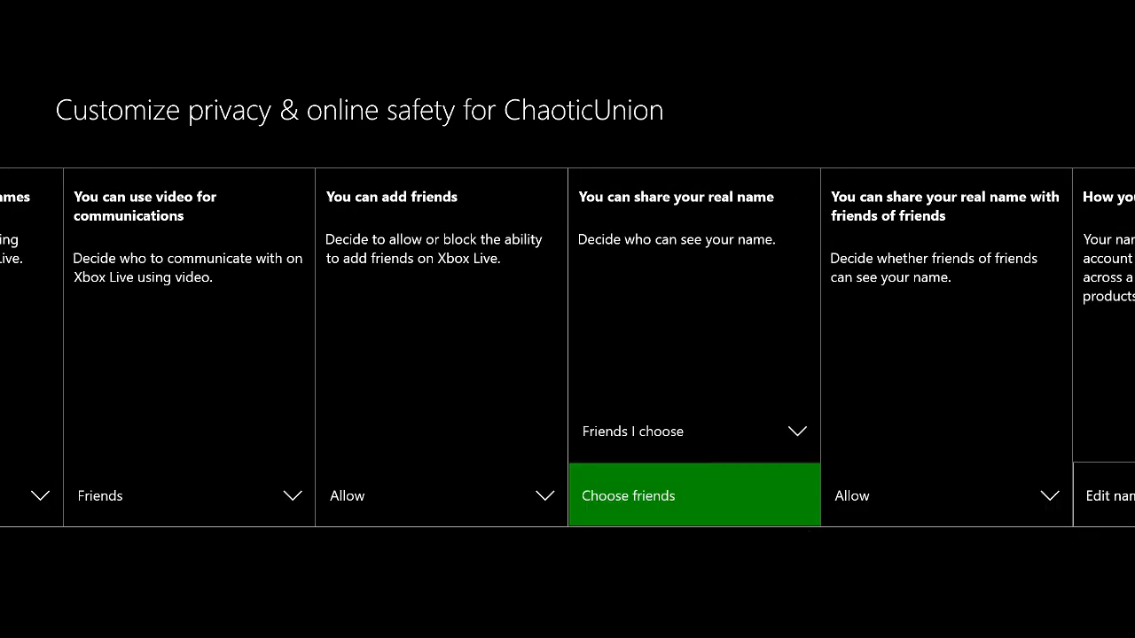
left_click(694, 431)
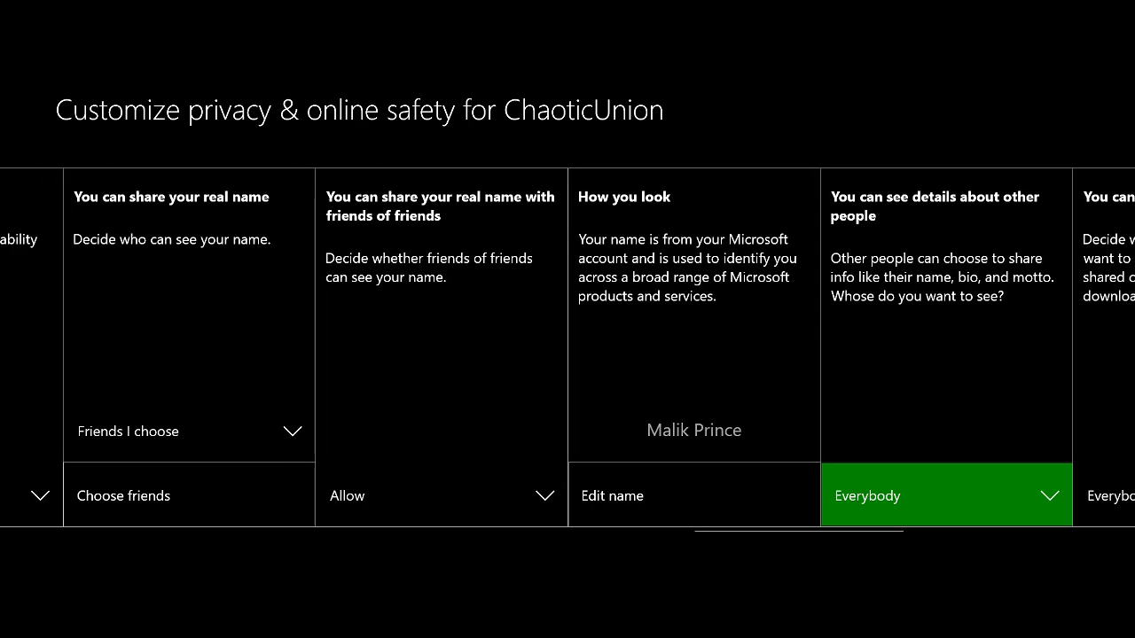
scroll("right", 3)
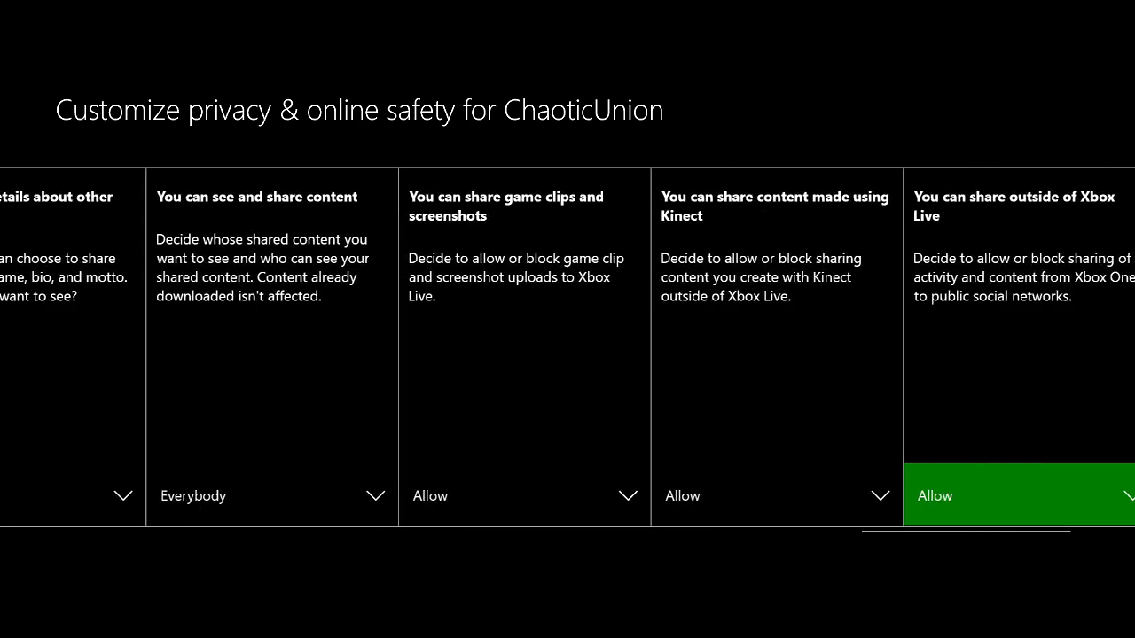
scroll("right", 3)
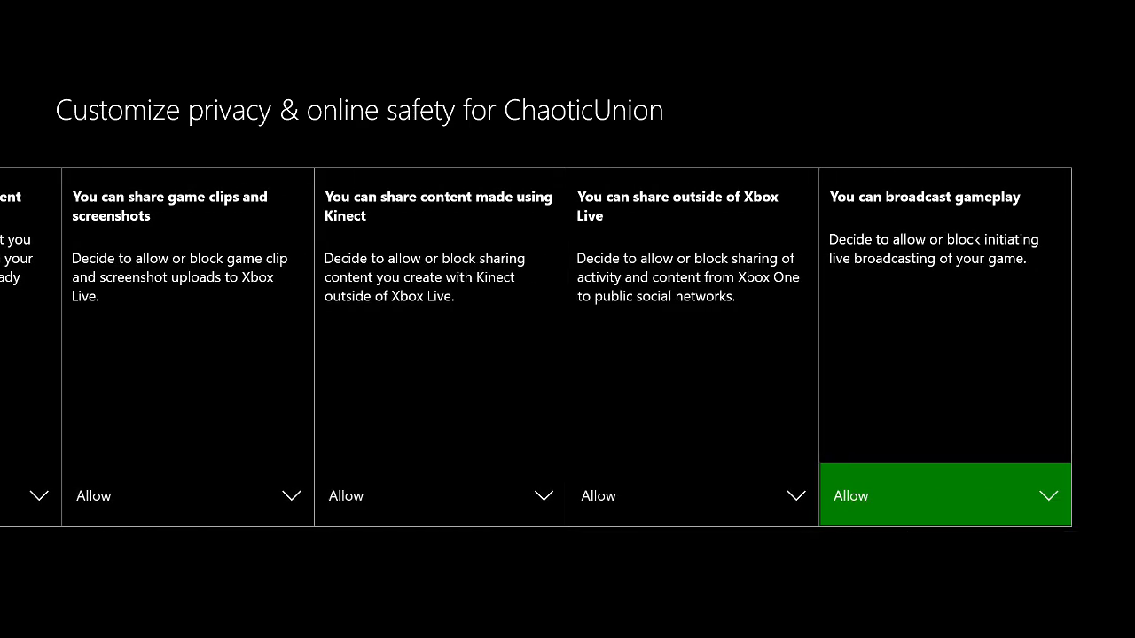
key("Escape")
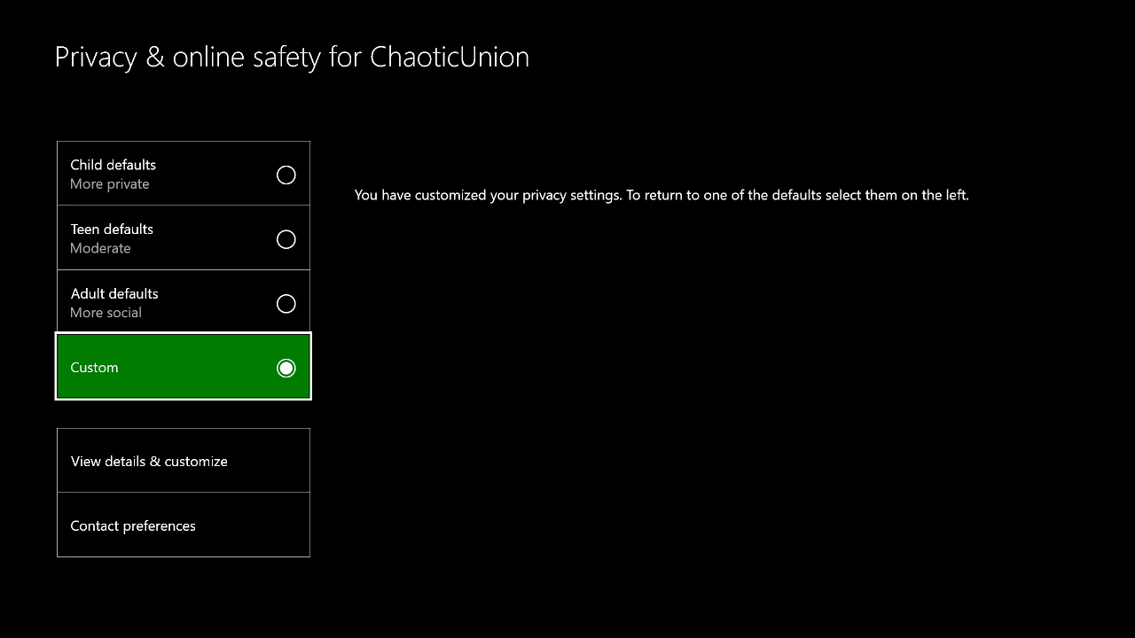
- Switch privacy to Adult defaults and tick 'Send me offers from Xbox' in Contact preferences
left_click(184, 302)
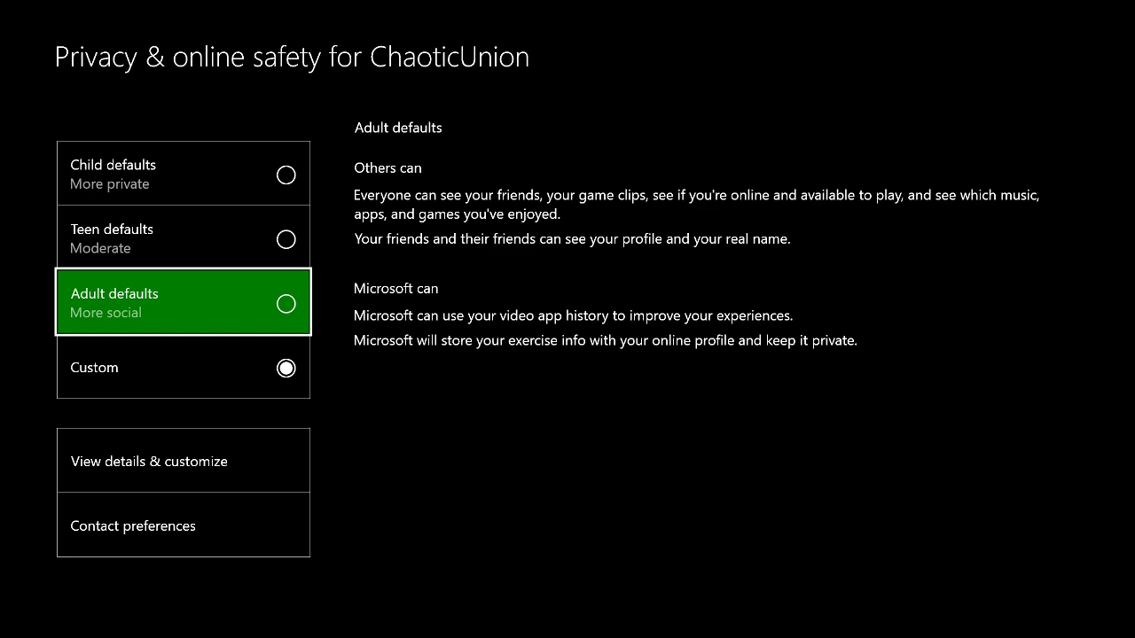
left_click(183, 303)
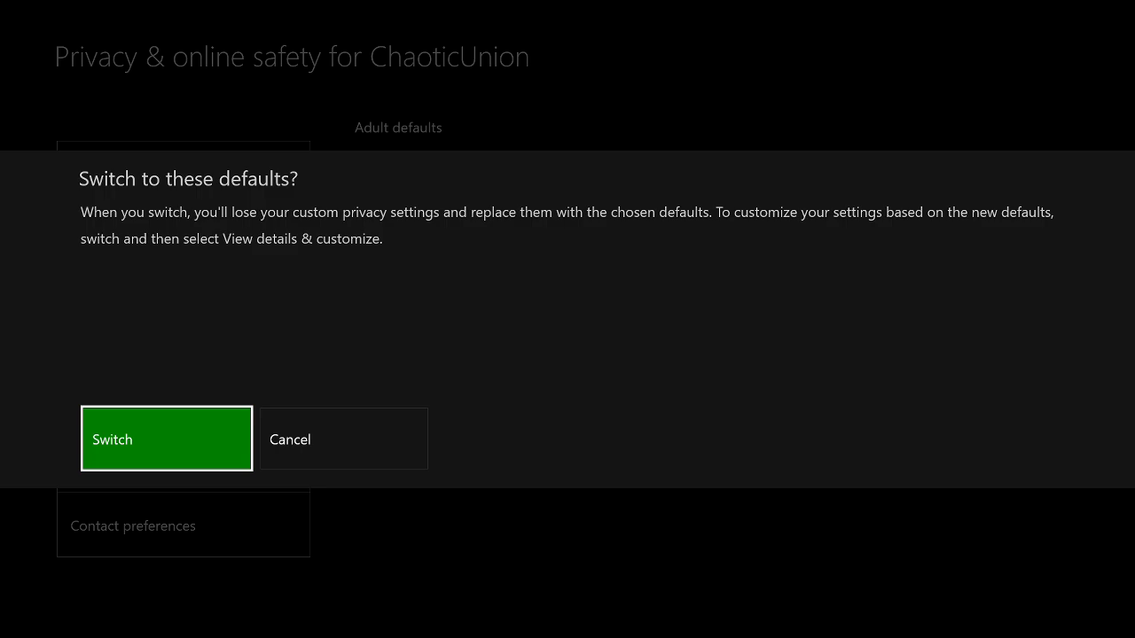
left_click(166, 439)
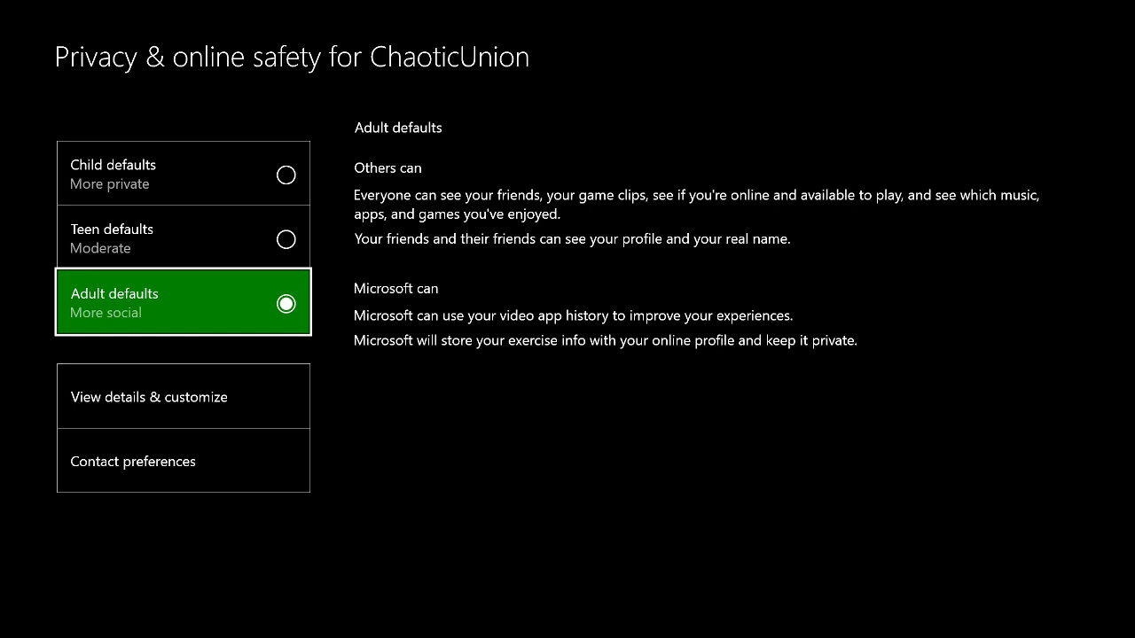
left_click(133, 461)
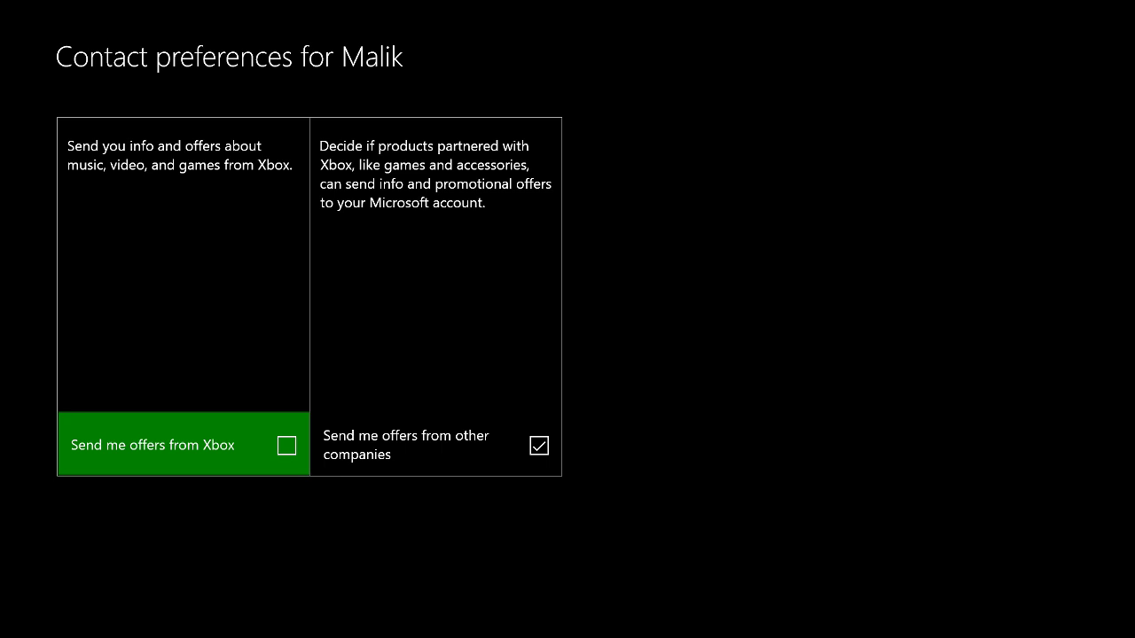
left_click(287, 445)
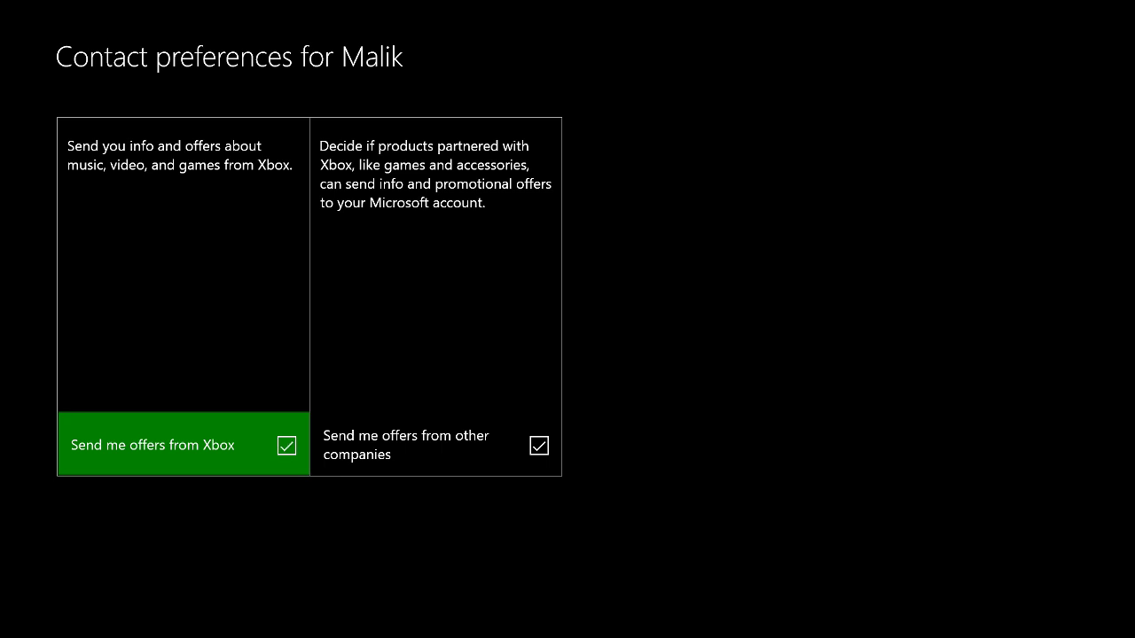